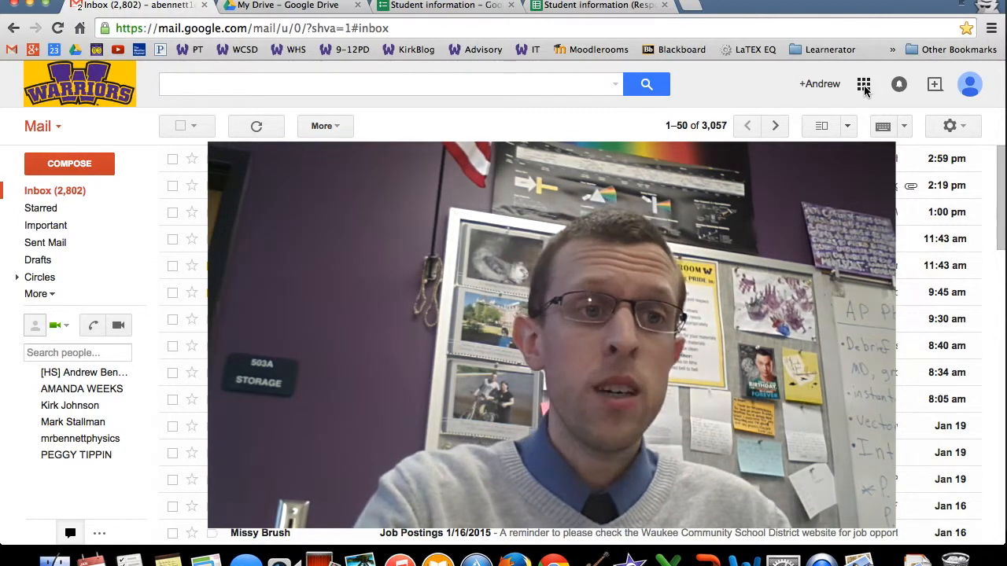
{"action": "mouse_move", "coordinate": [863, 84]}
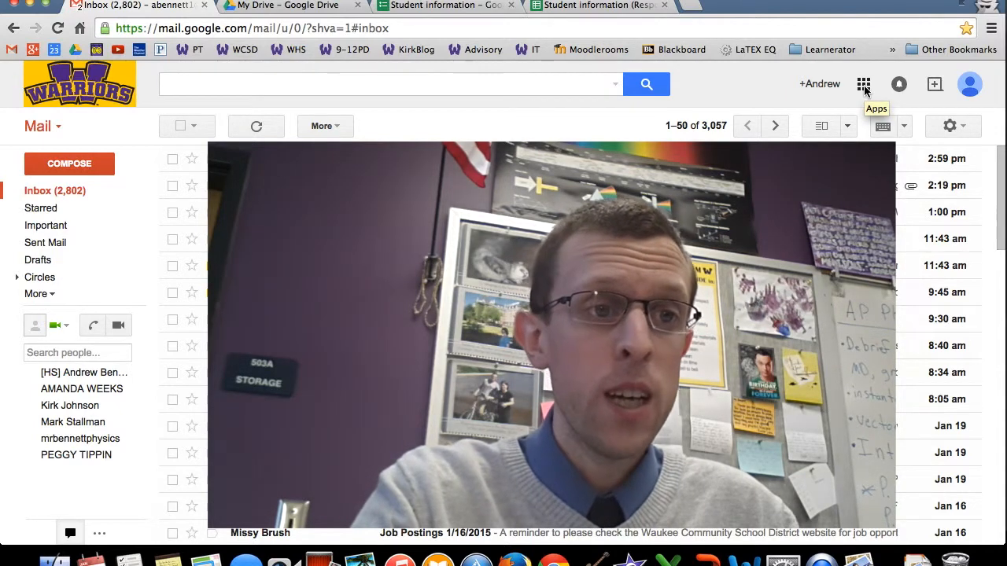
Go from Gmail's apps grid to Google Drive and create a new blank form
{"action": "left_click", "coordinate": [863, 84]}
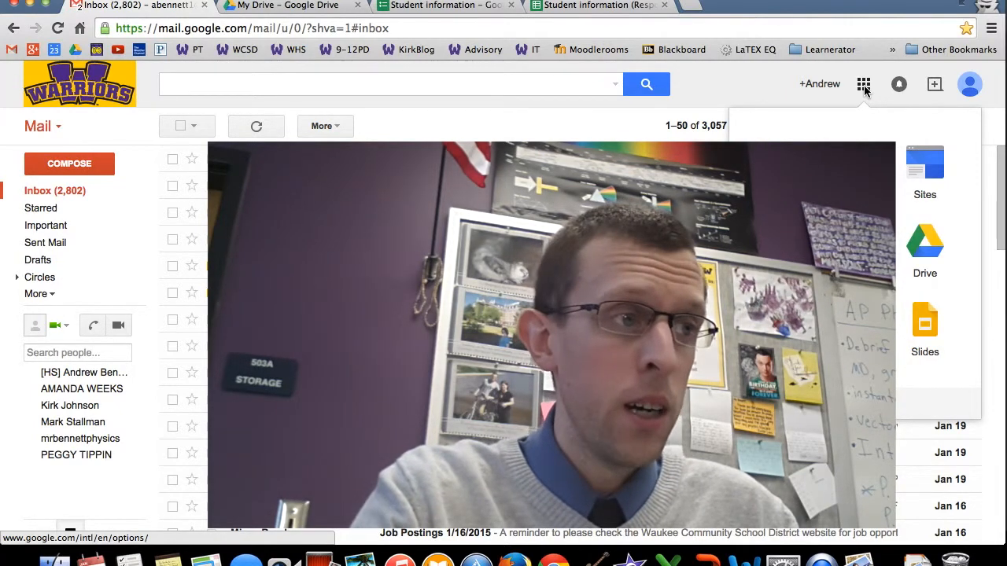
{"action": "mouse_move", "coordinate": [925, 242]}
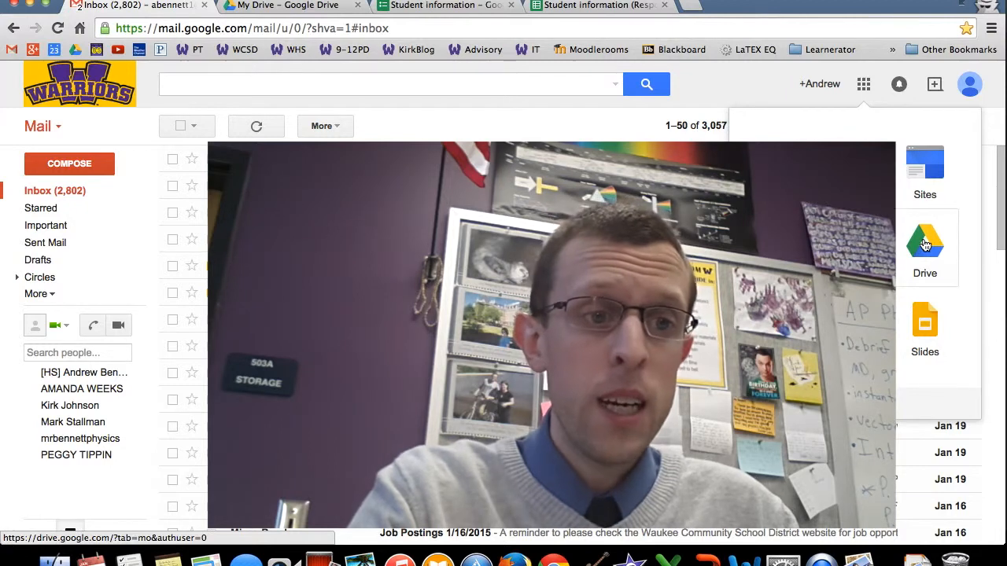
{"action": "left_click", "coordinate": [925, 243]}
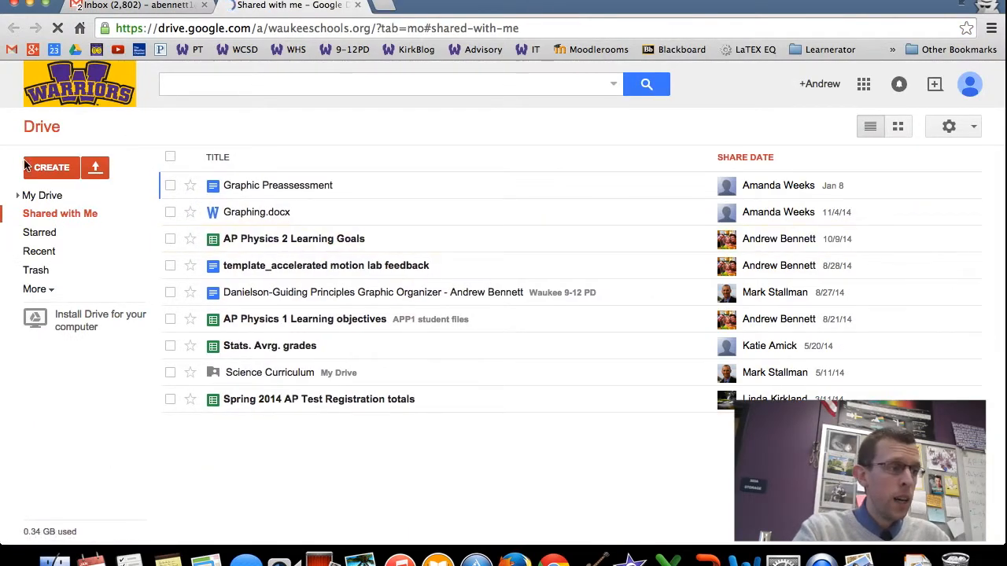
{"action": "left_click", "coordinate": [52, 167]}
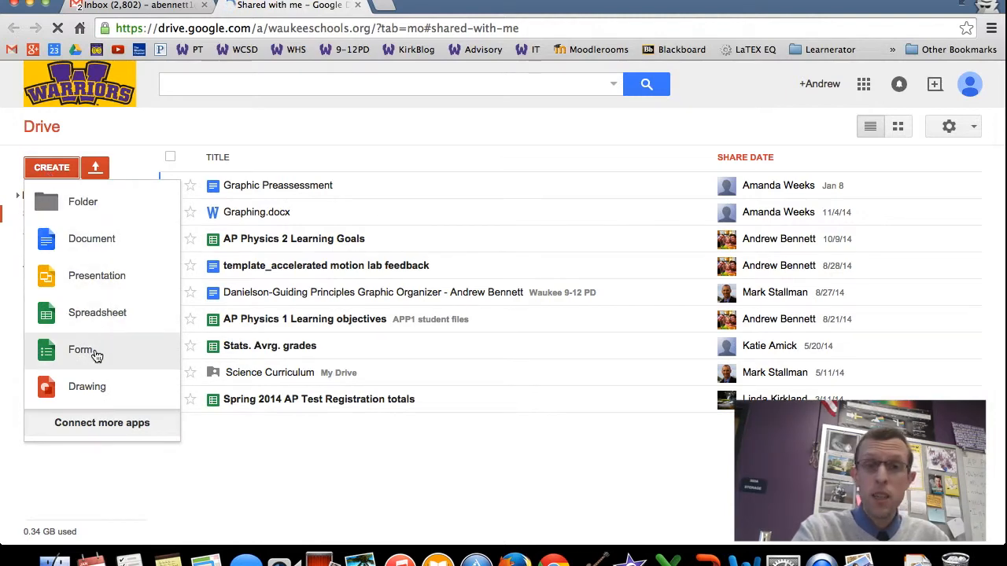
{"action": "left_click", "coordinate": [81, 350]}
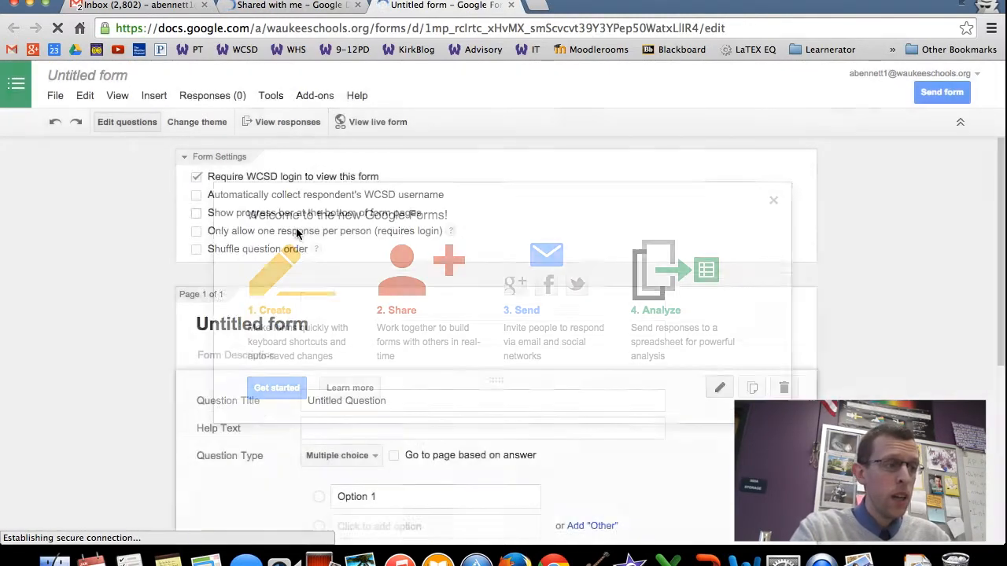
Dismiss the welcome overview and title the form 'Student information'
{"action": "left_click", "coordinate": [349, 387]}
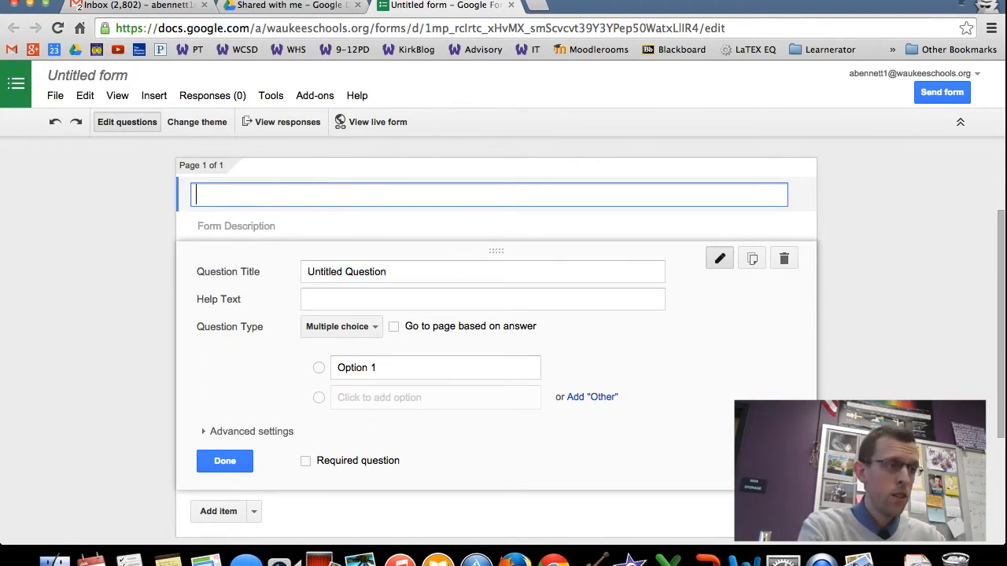
{"action": "type", "text": "Student infor"}
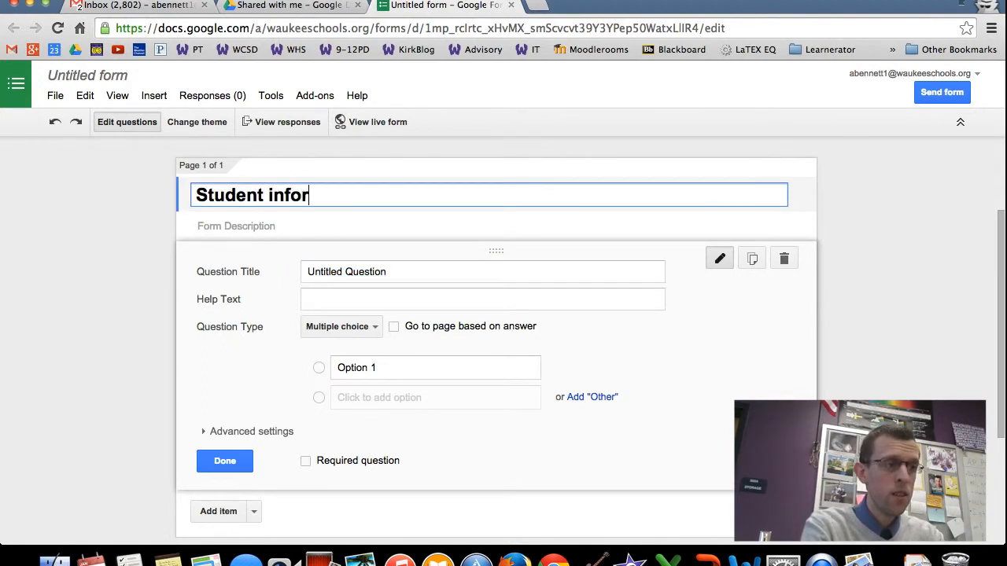
{"action": "type", "text": "mation"}
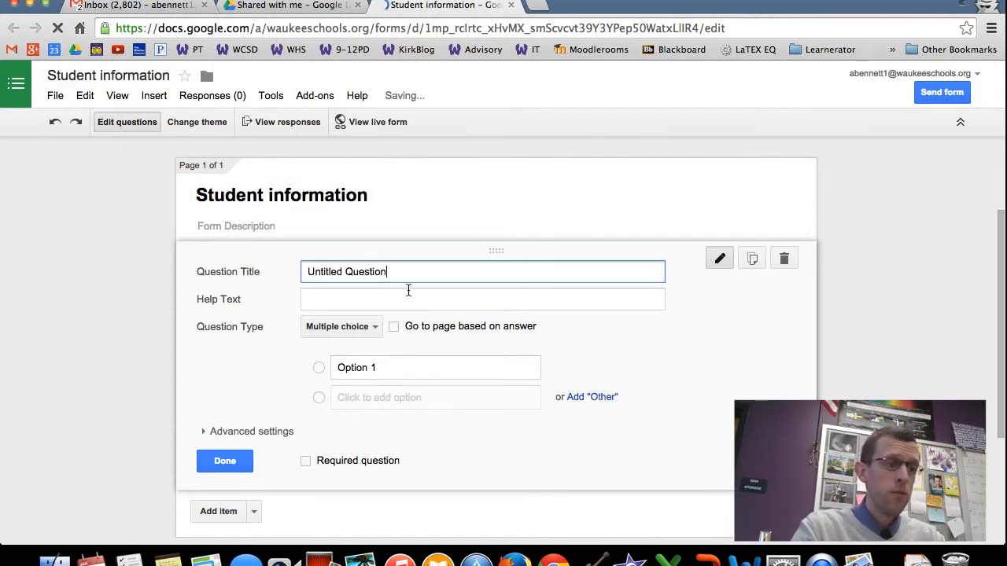
Make 'Your name' a required short-text question with help text 'last name, first name'
{"action": "type", "text": "Your name (as"}
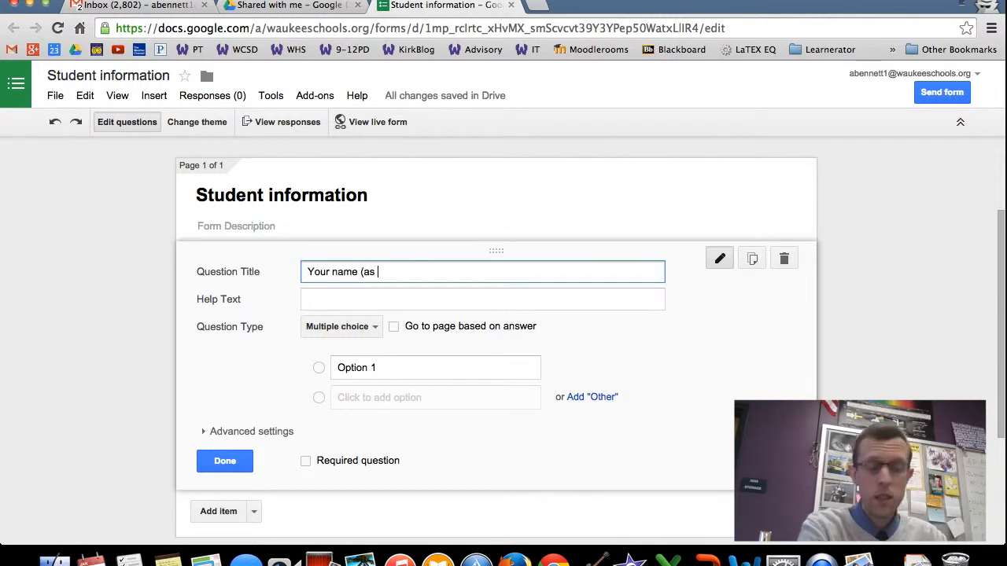
{"action": "type", "text": "you'd be"}
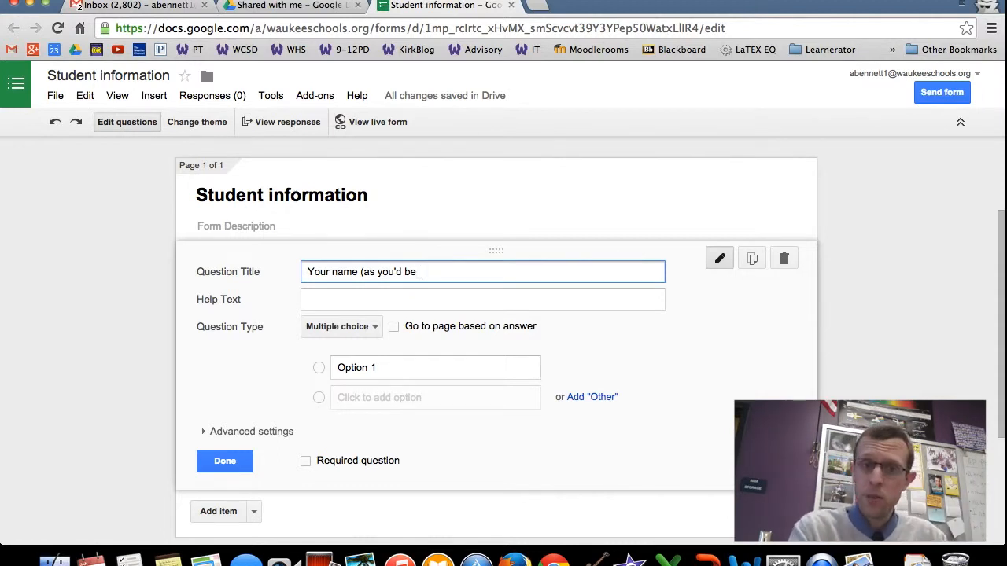
{"action": "key", "text": "Backspace"}
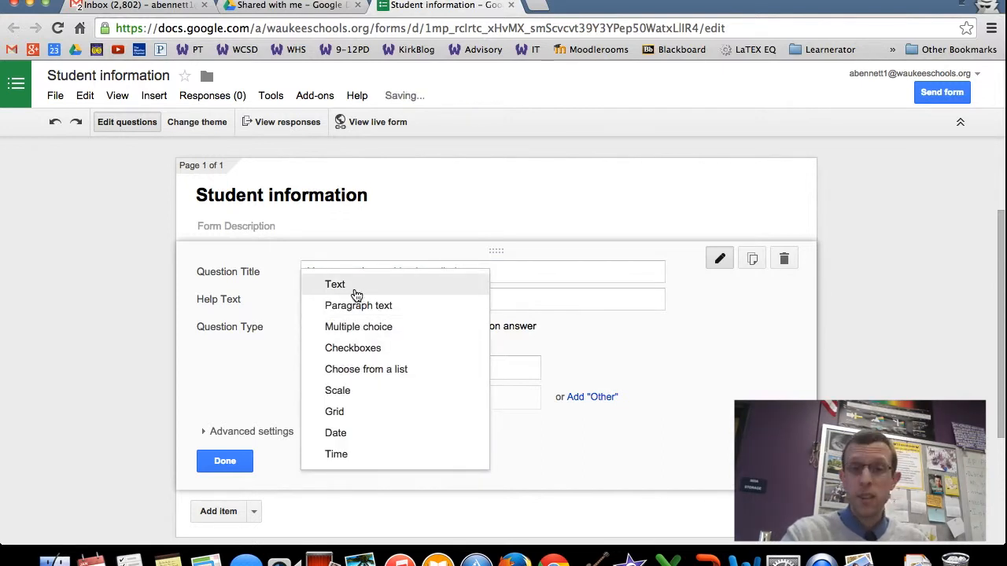
{"action": "left_click", "coordinate": [334, 284]}
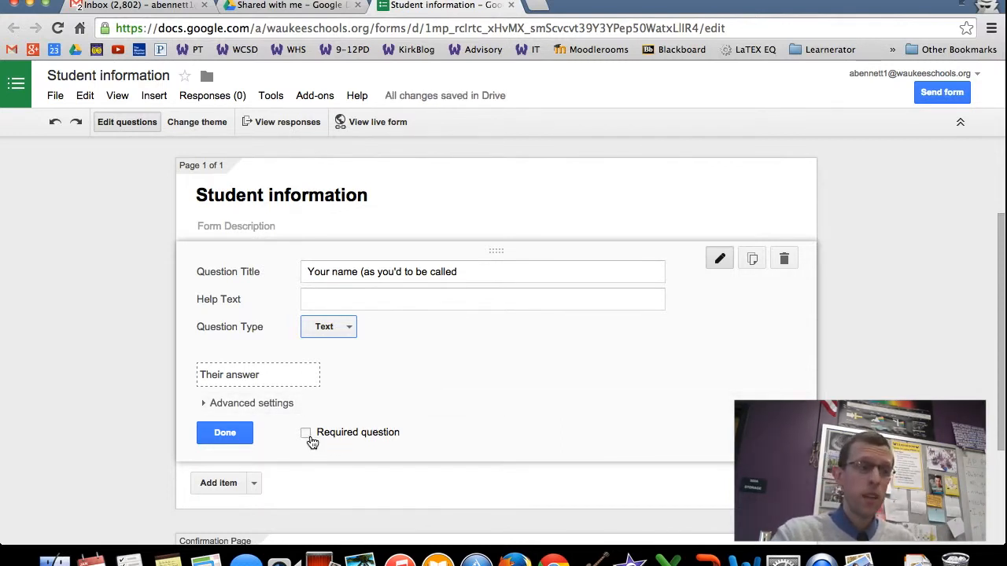
{"action": "left_click", "coordinate": [482, 299]}
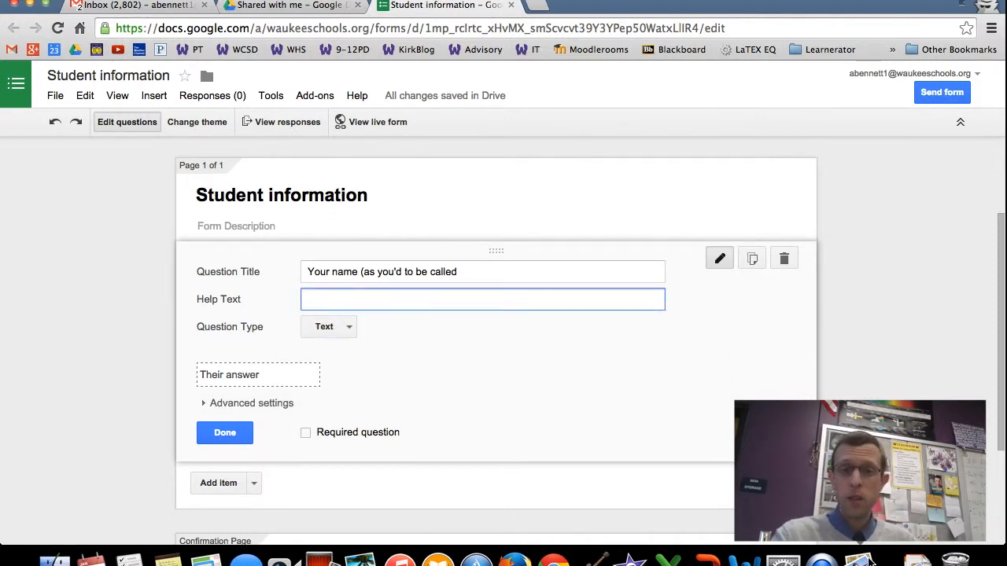
{"action": "type", "text": "last name"}
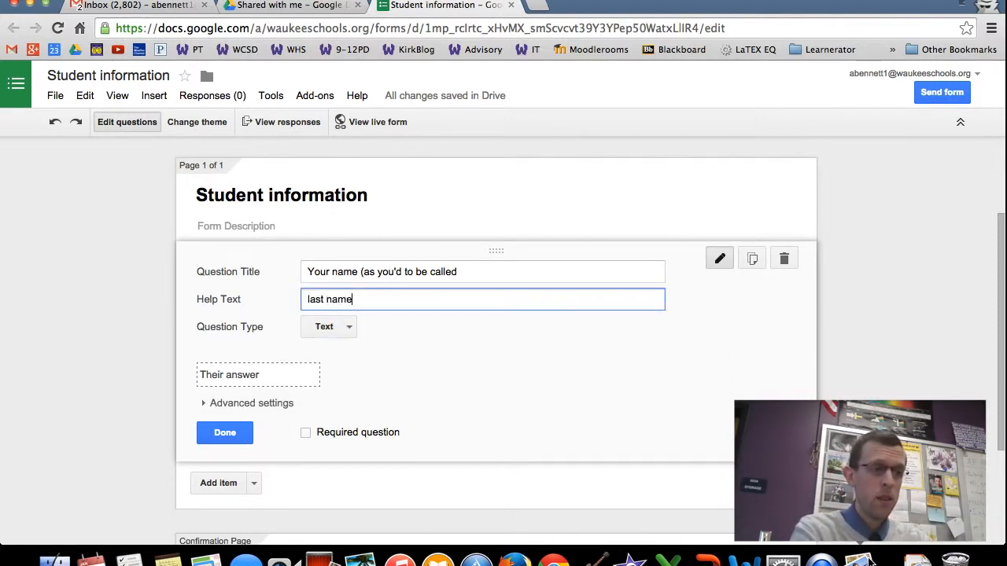
{"action": "type", "text": ", first name"}
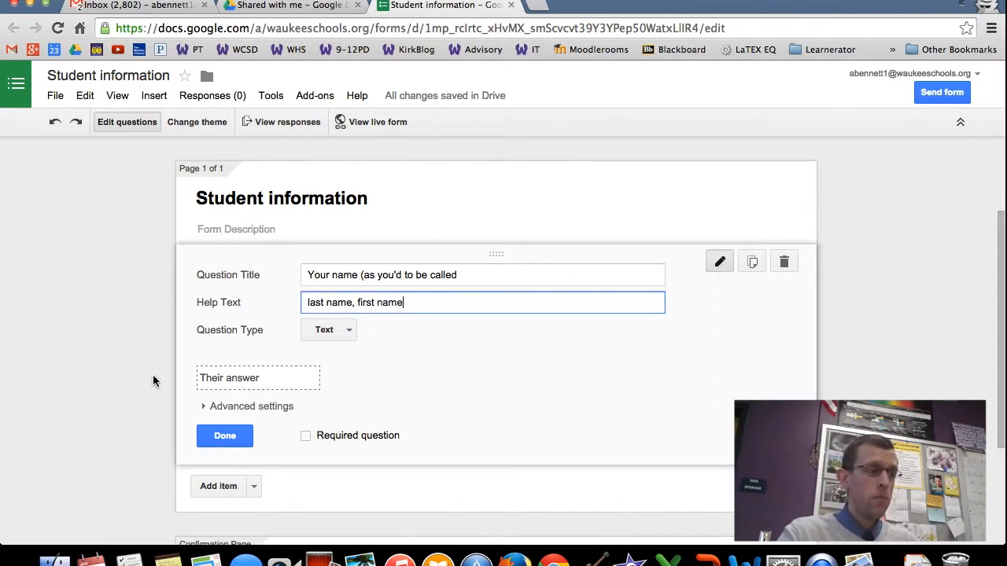
{"action": "left_click", "coordinate": [306, 436]}
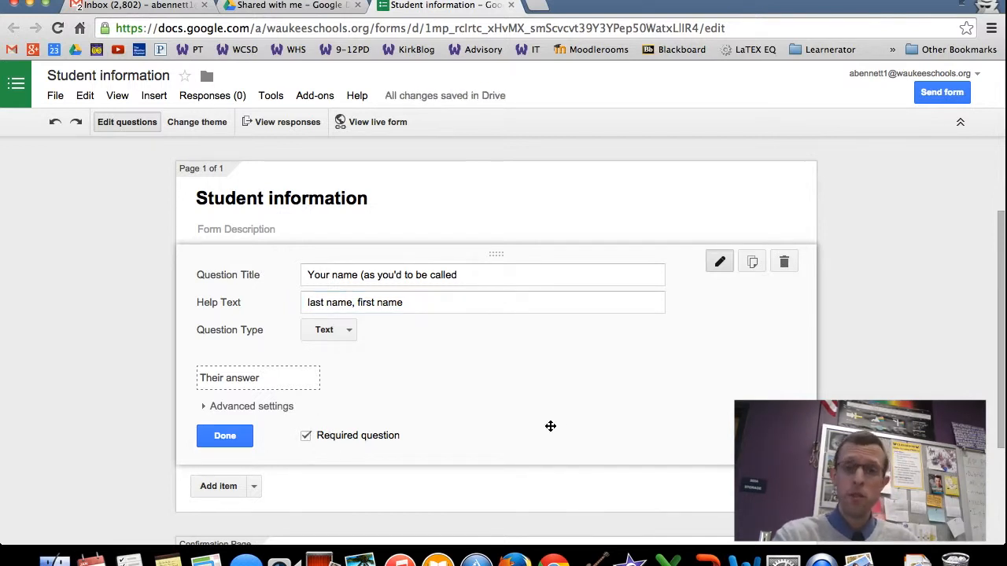
{"action": "left_click", "coordinate": [224, 435]}
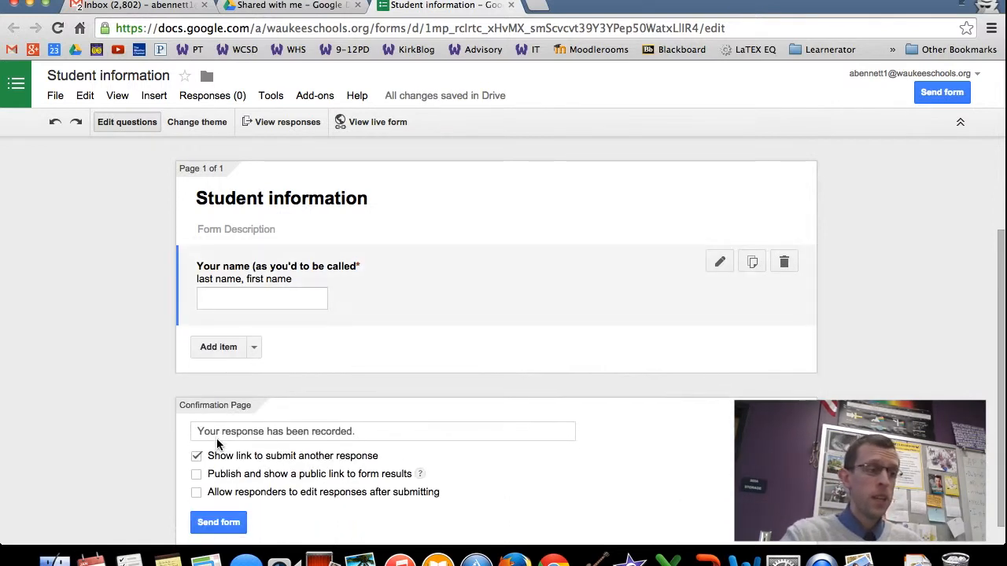
Add a second short-text question titled 'E-mail address'
{"action": "left_click", "coordinate": [253, 347]}
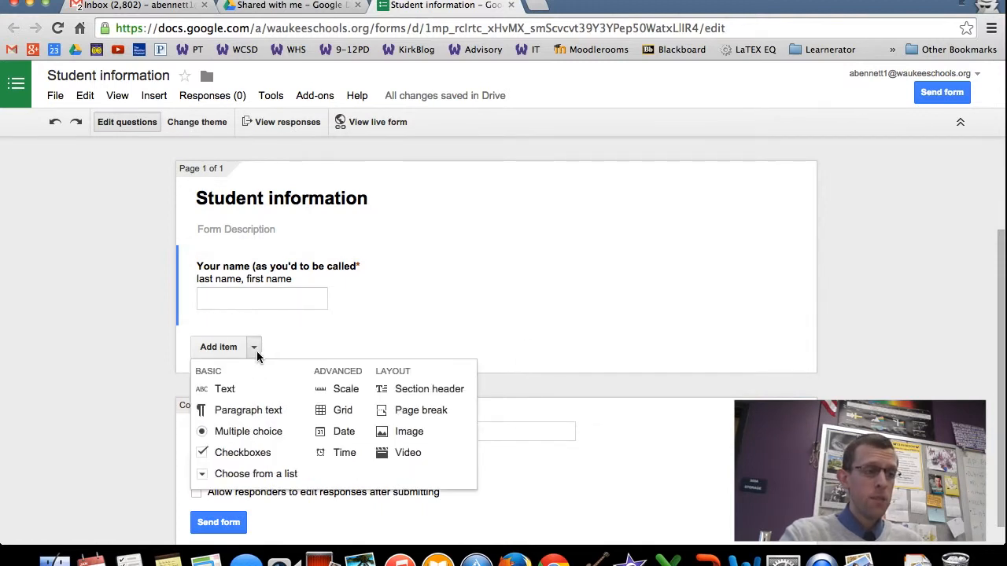
{"action": "mouse_move", "coordinate": [225, 388]}
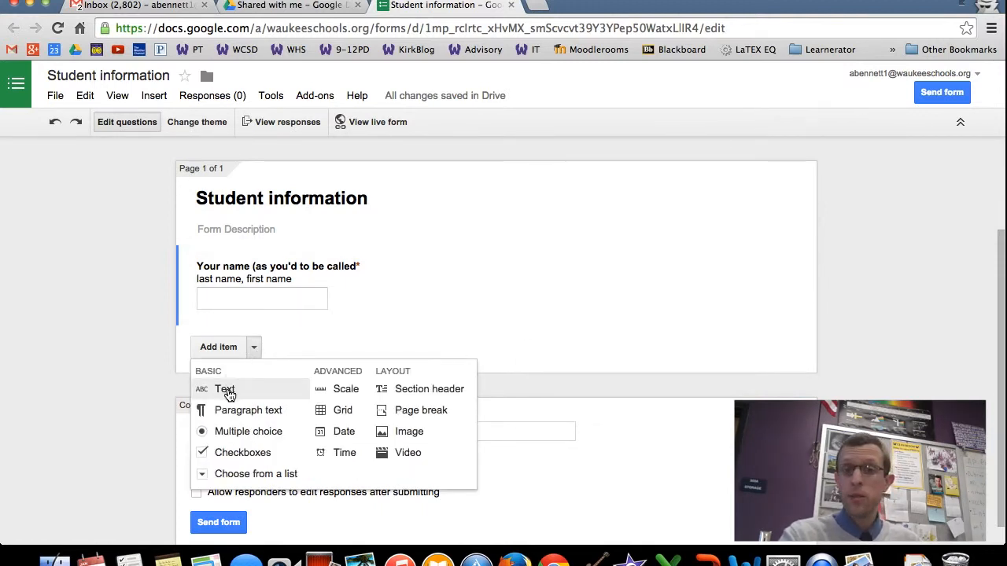
{"action": "left_click", "coordinate": [225, 389]}
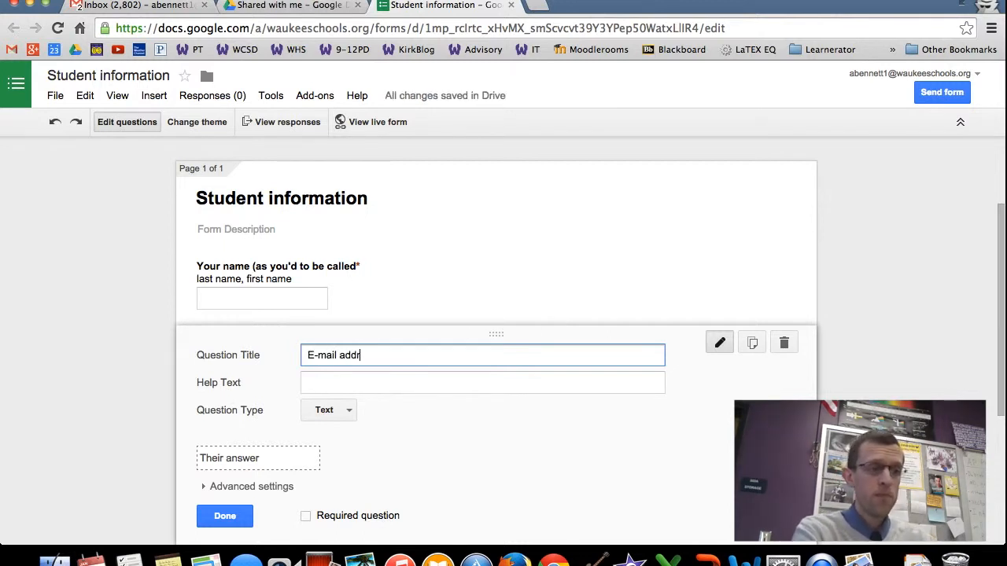
{"action": "type", "text": "ess"}
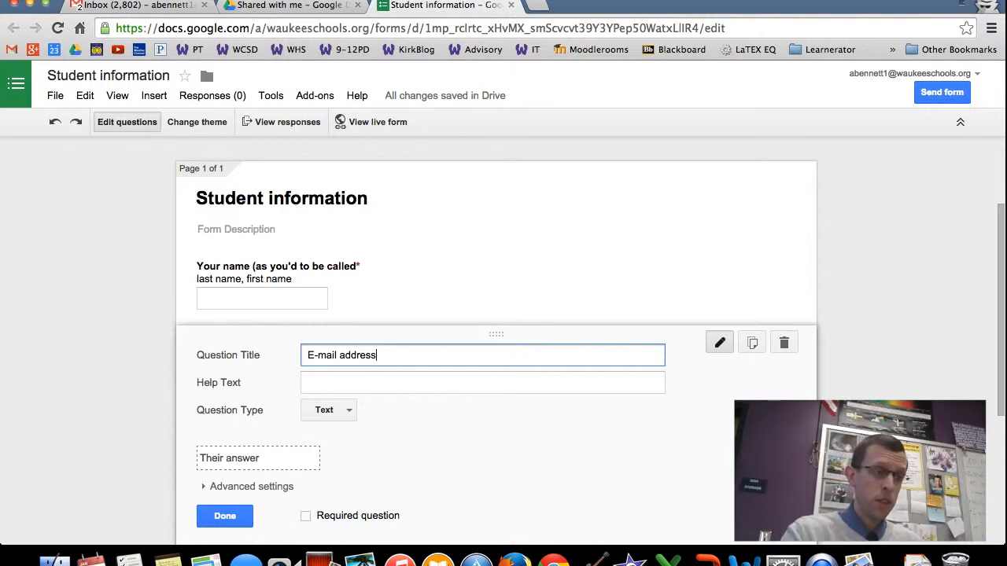
Give the e-mail question help text about getting a new address, and make it required
{"action": "left_click", "coordinate": [482, 382]}
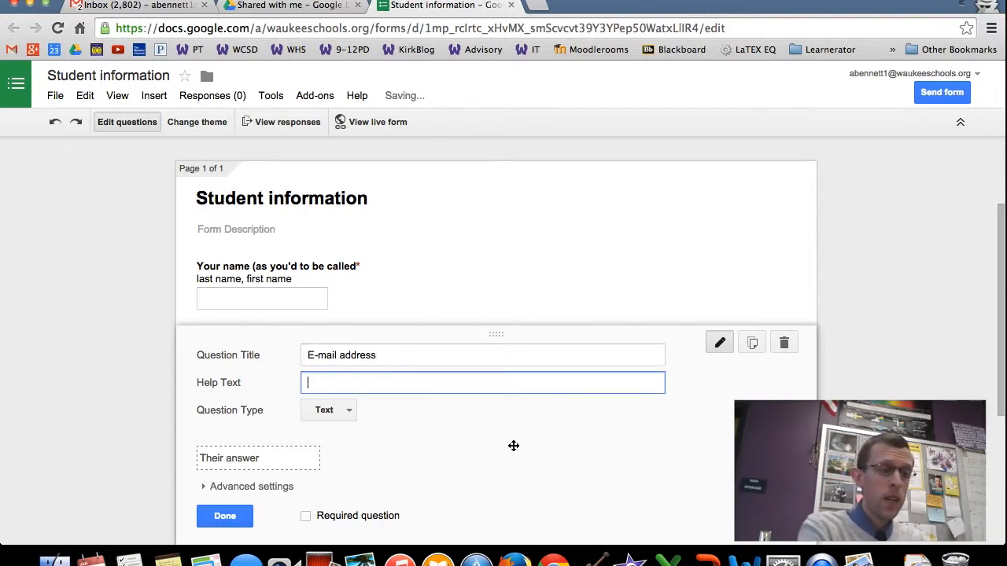
{"action": "type", "text": "("}
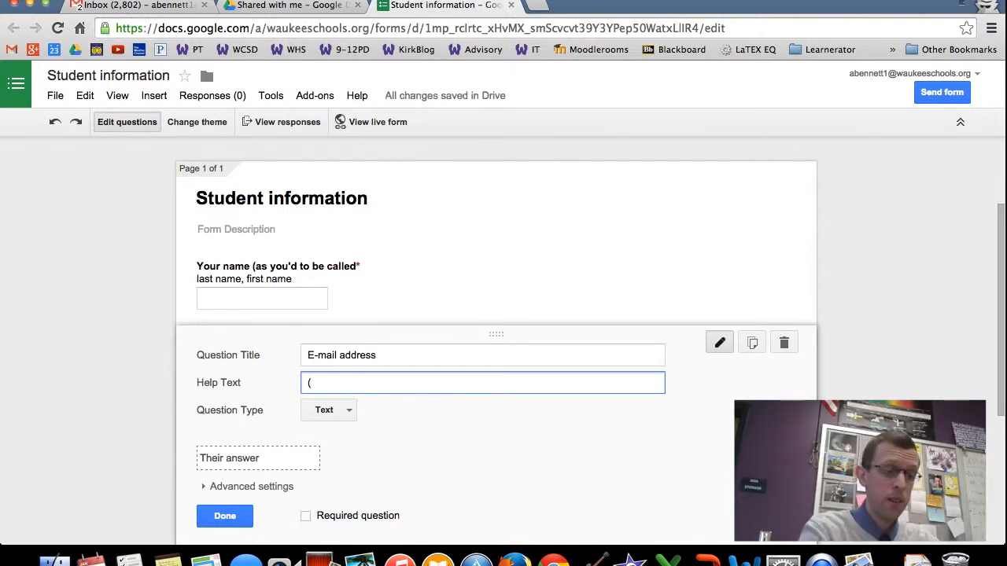
{"action": "type", "text": "if this isn't a gmail"}
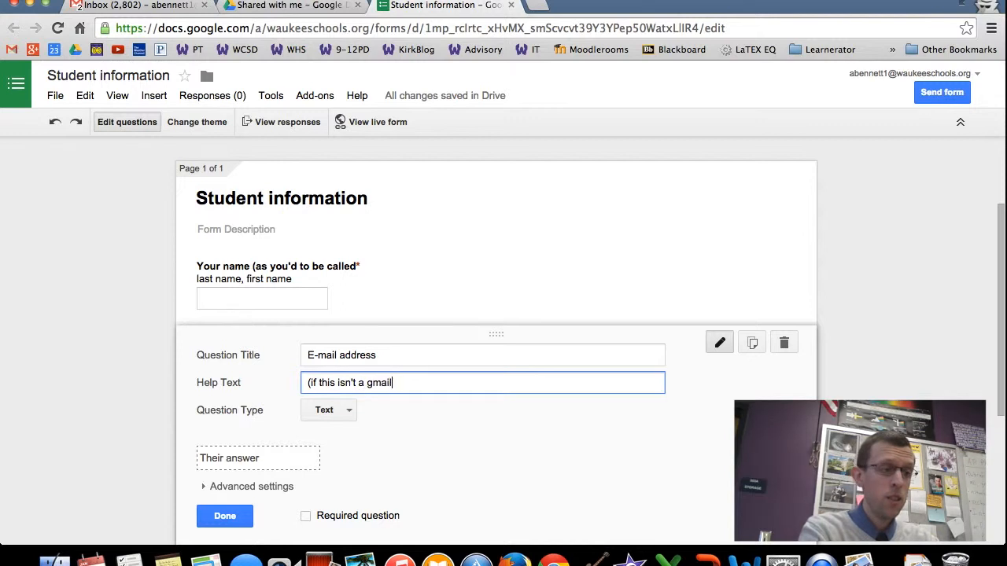
{"action": "type", "text": "address, please get one soon and let me know your"}
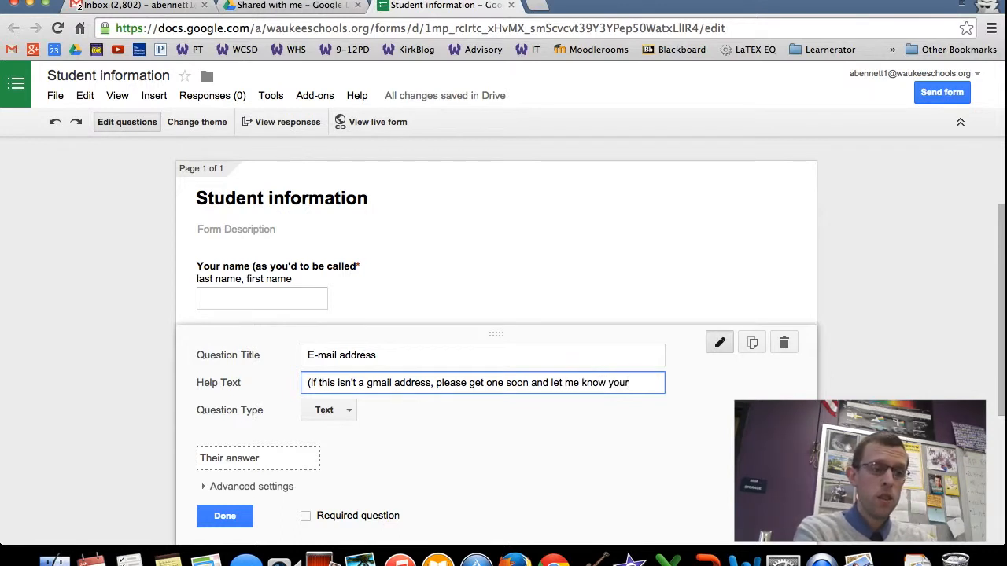
{"action": "type", "text": "new address"}
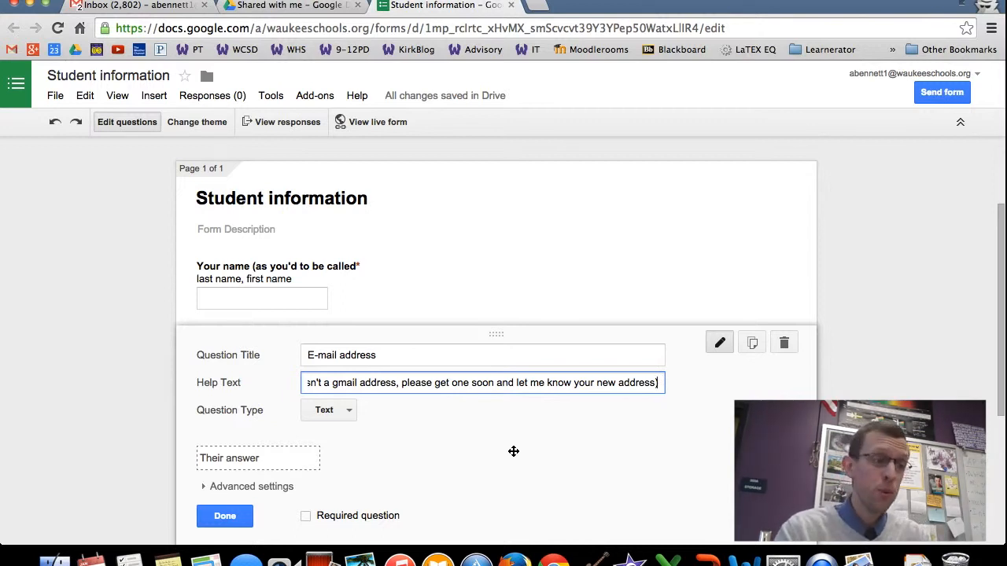
{"action": "mouse_move", "coordinate": [525, 439]}
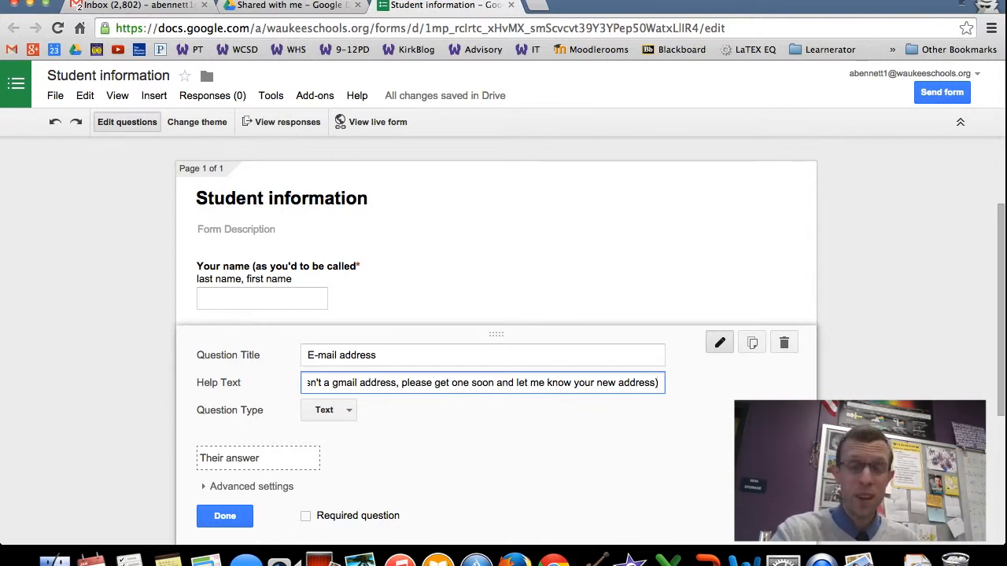
{"action": "left_click", "coordinate": [305, 491]}
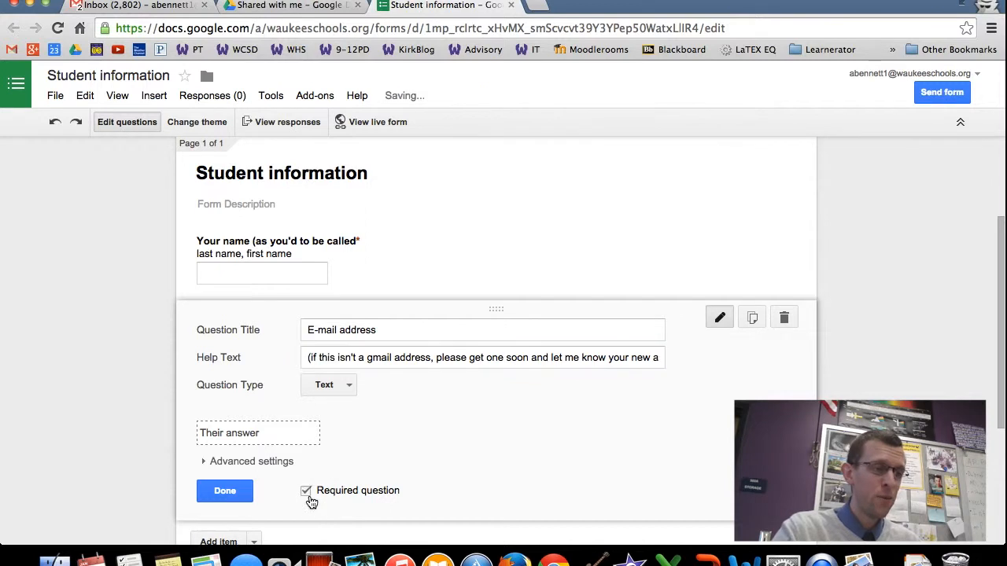
{"action": "left_click", "coordinate": [225, 491]}
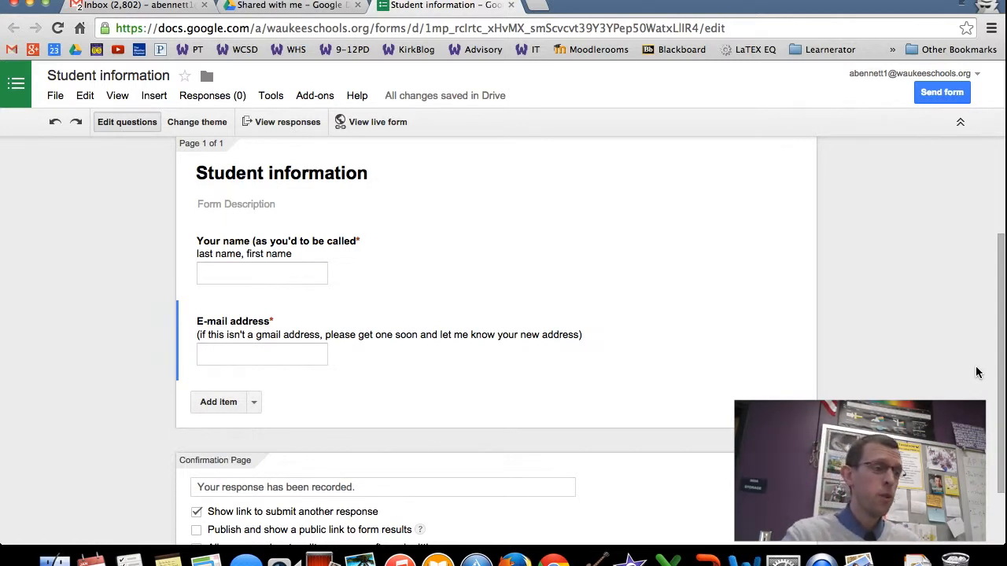
{"action": "mouse_move", "coordinate": [508, 154]}
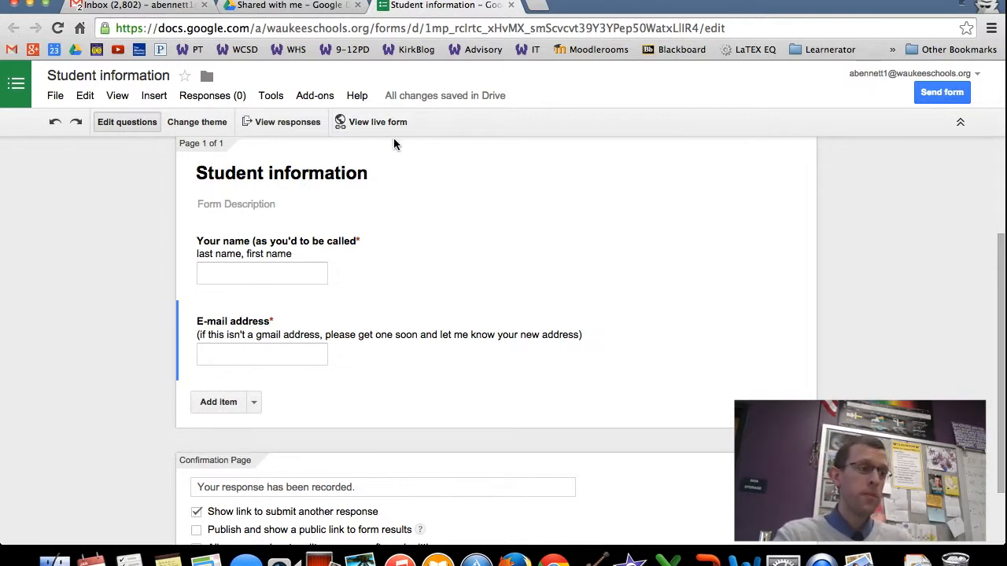
{"action": "mouse_move", "coordinate": [424, 139]}
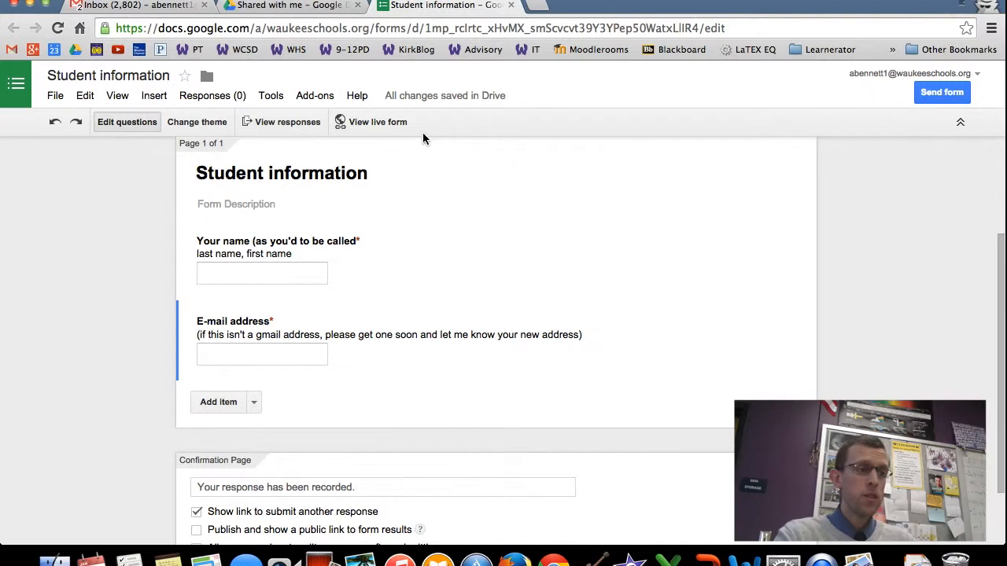
Open the live version of the Student information form
{"action": "left_click", "coordinate": [376, 121]}
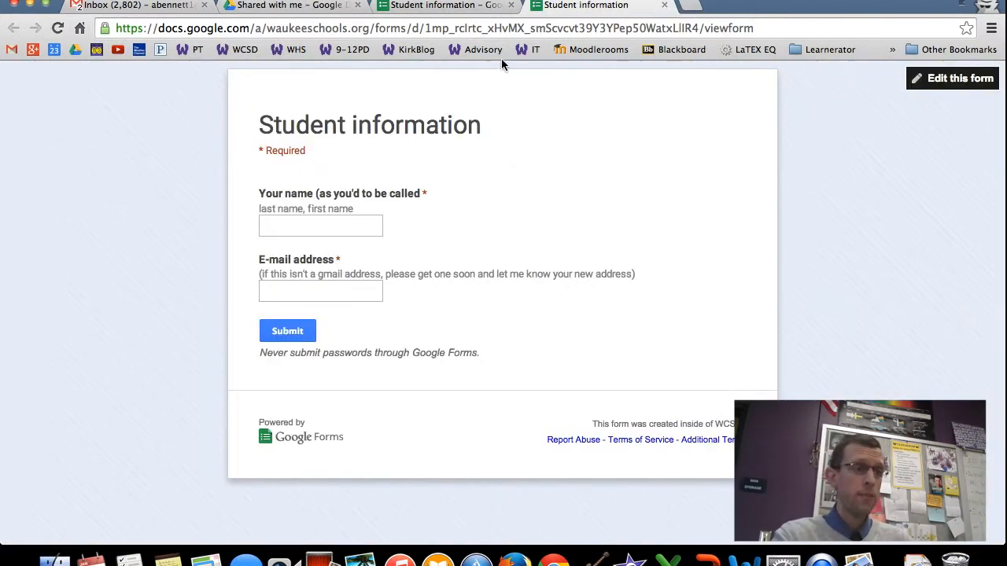
Submit a test response with name 'Bennet' and a Waukee school e-mail address
{"action": "left_click", "coordinate": [535, 28]}
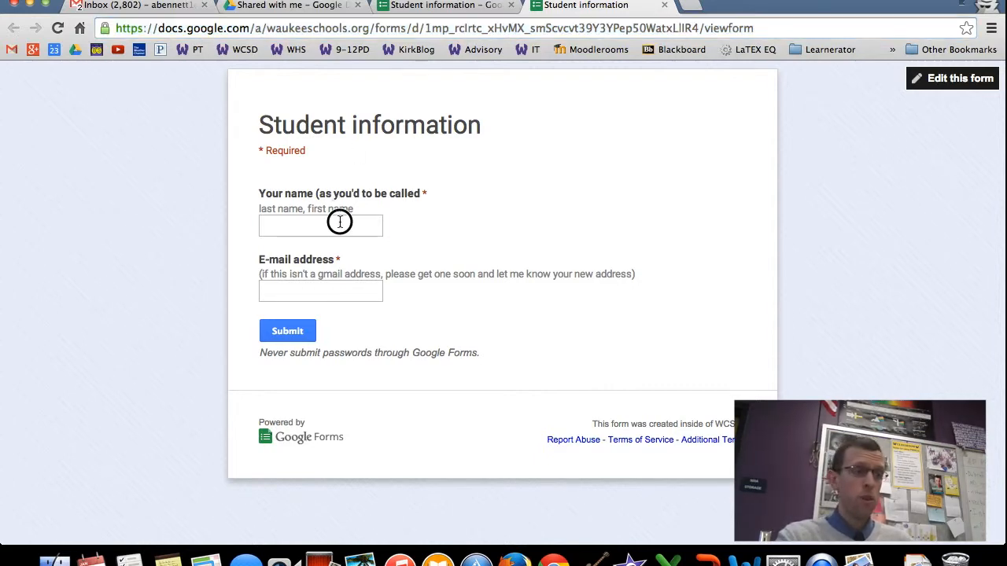
{"action": "left_click", "coordinate": [320, 226]}
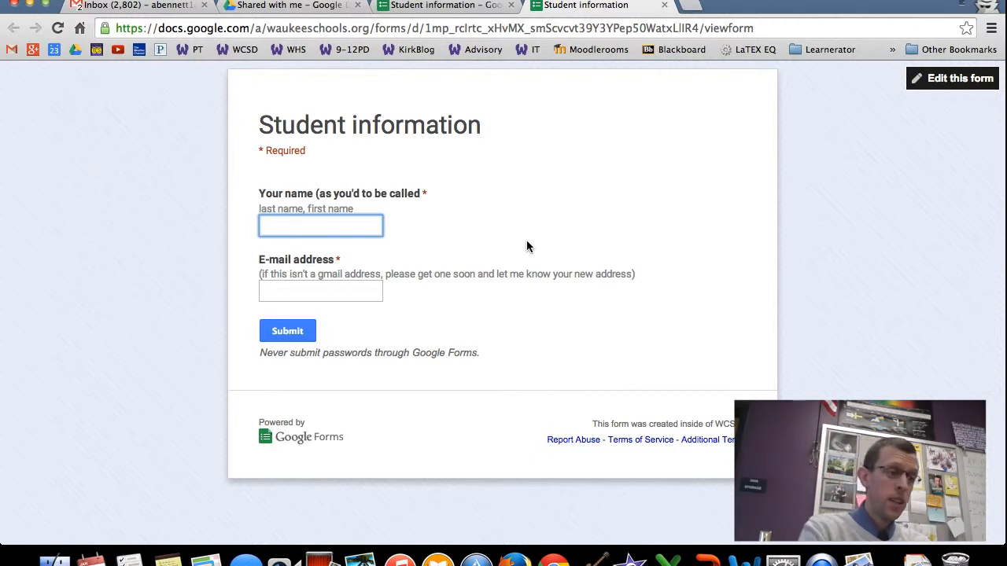
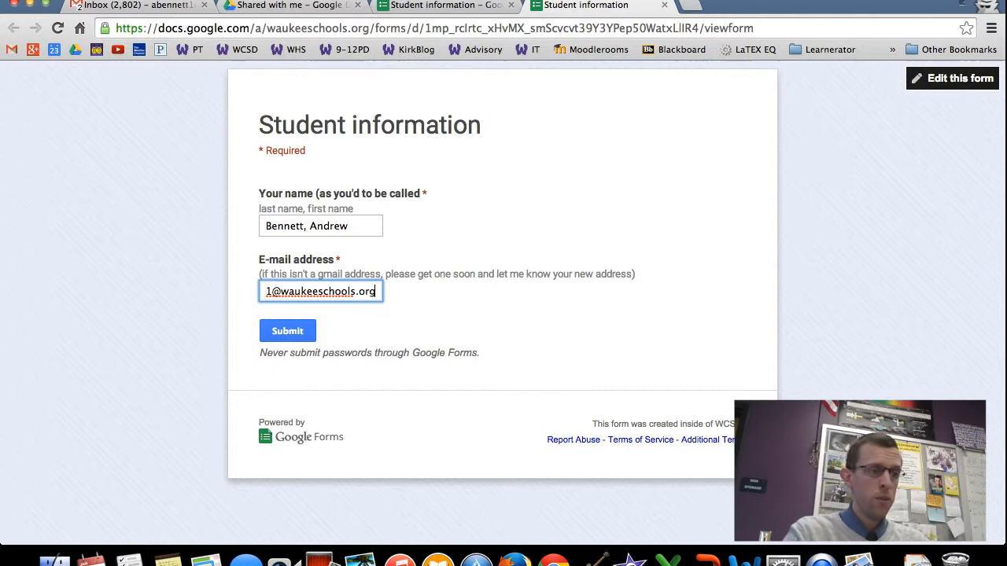
{"action": "left_click", "coordinate": [288, 331]}
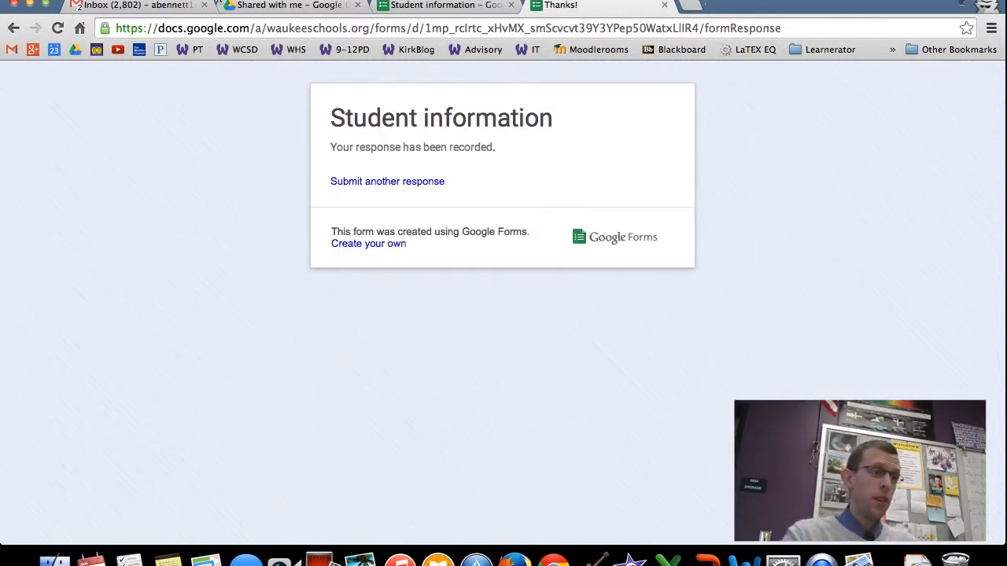
Switch to the Google Drive tab and show My Drive
{"action": "left_click", "coordinate": [291, 5]}
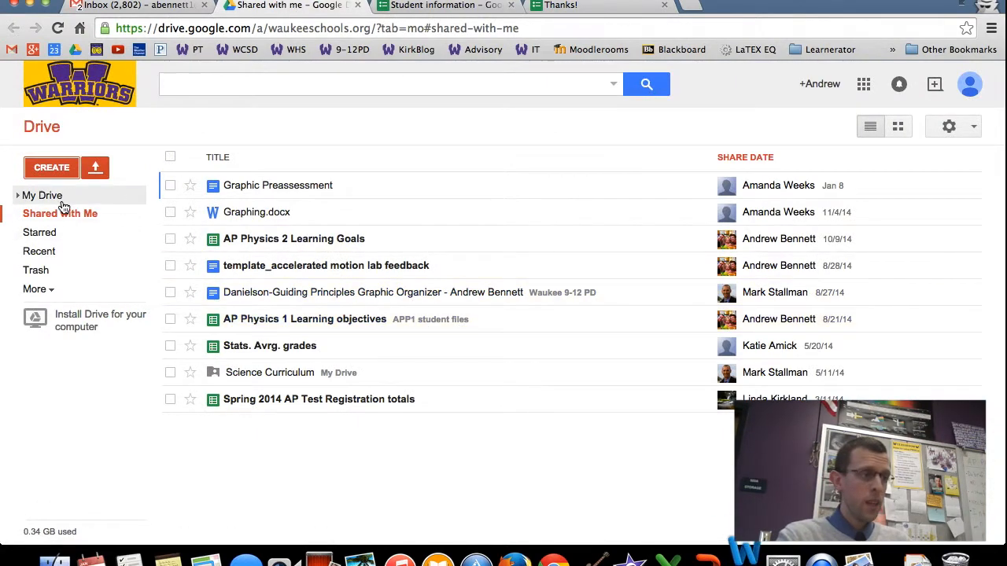
{"action": "left_click", "coordinate": [43, 195]}
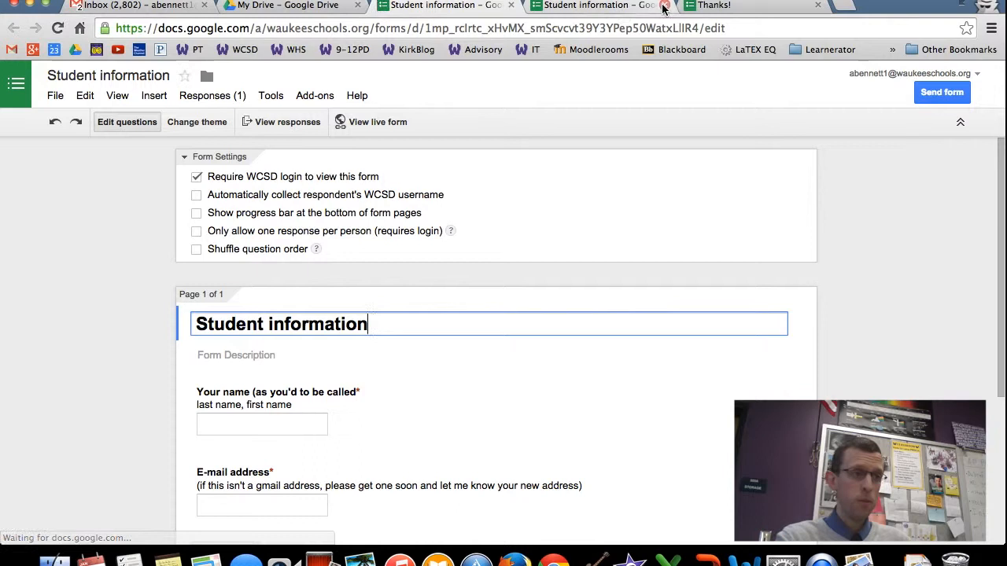
Close the duplicate form page and create a new responses spreadsheet as the destination
{"action": "left_click", "coordinate": [212, 95]}
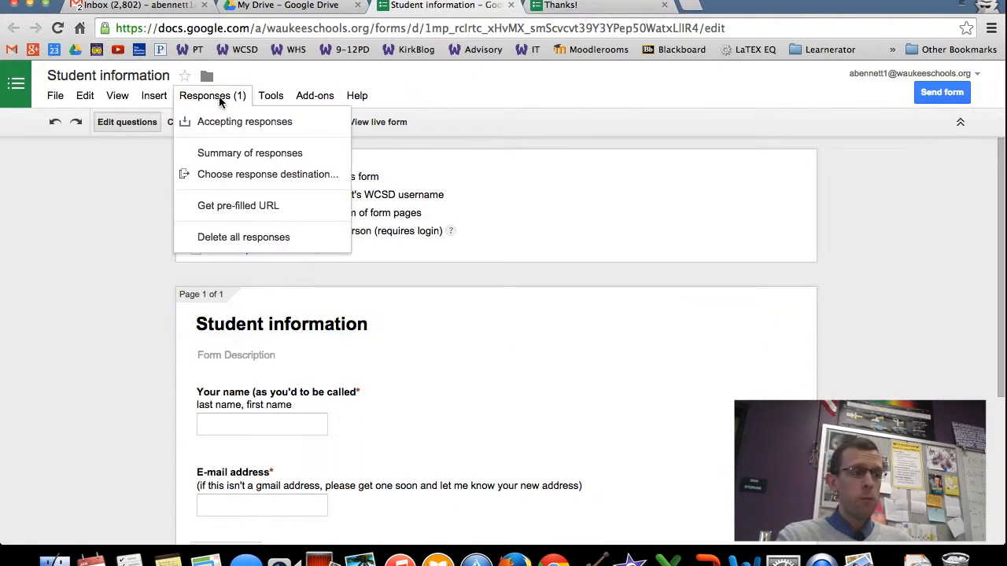
{"action": "mouse_move", "coordinate": [268, 174]}
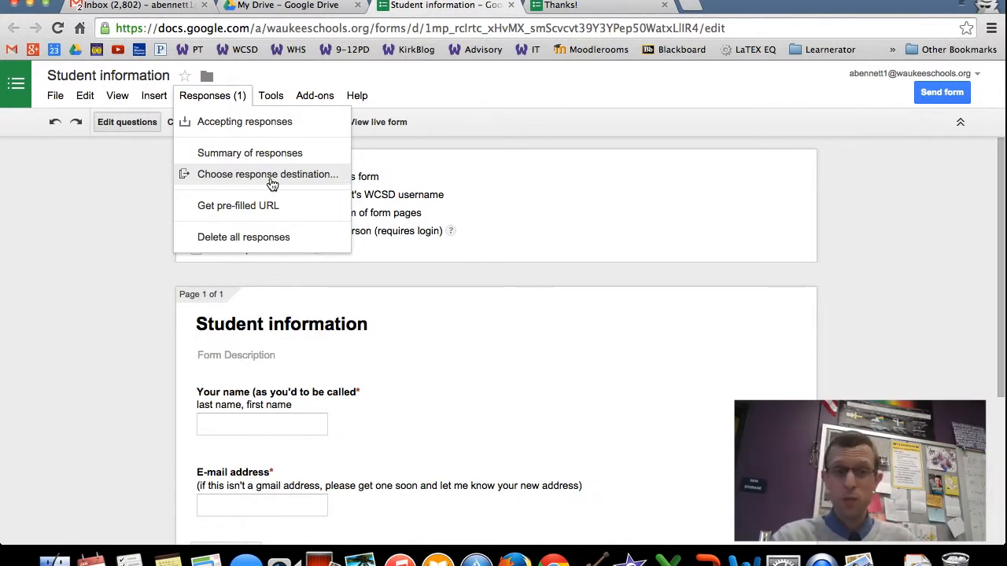
{"action": "left_click", "coordinate": [267, 174]}
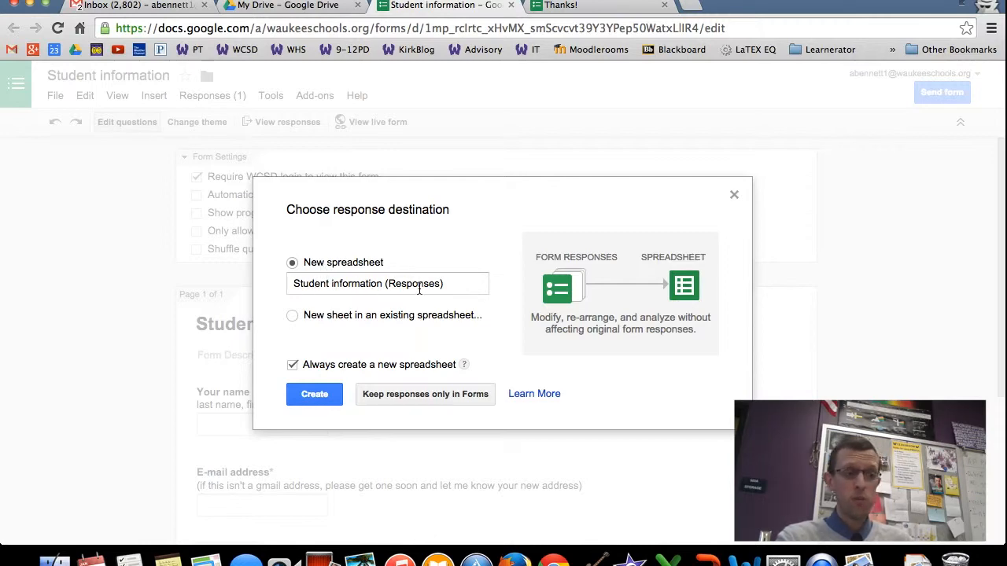
{"action": "mouse_move", "coordinate": [333, 381]}
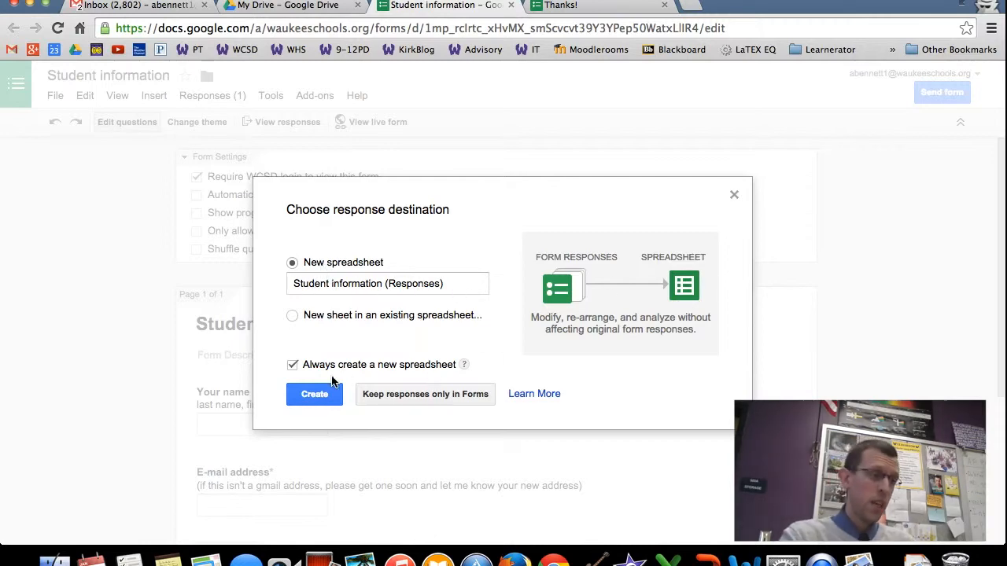
{"action": "left_click", "coordinate": [314, 394]}
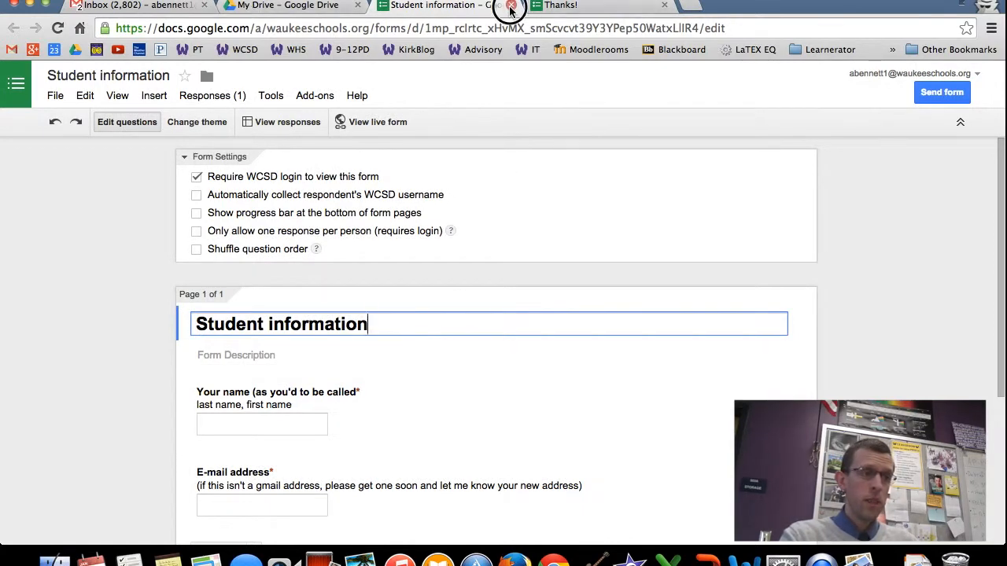
{"action": "left_click", "coordinate": [511, 6]}
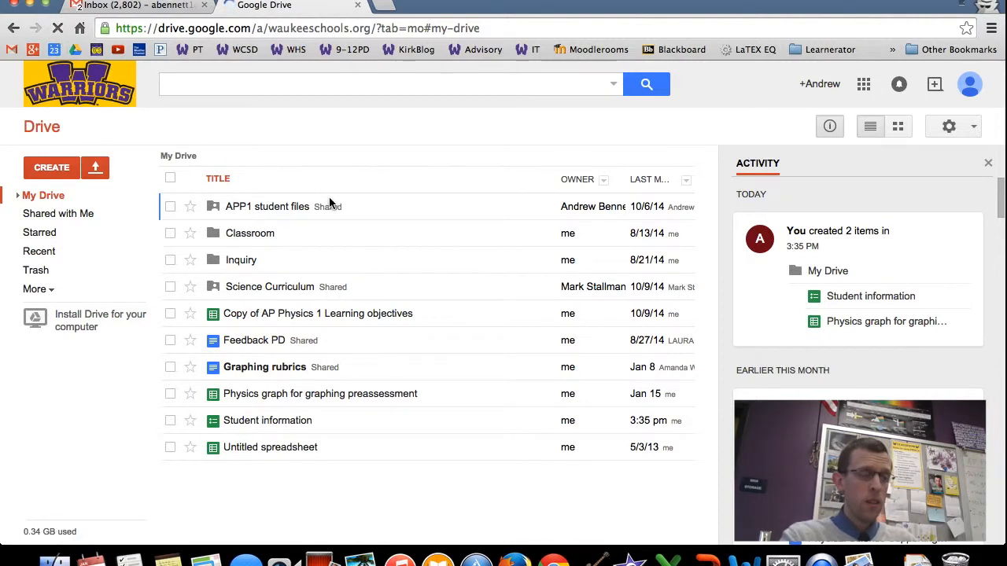
{"action": "left_click", "coordinate": [267, 420]}
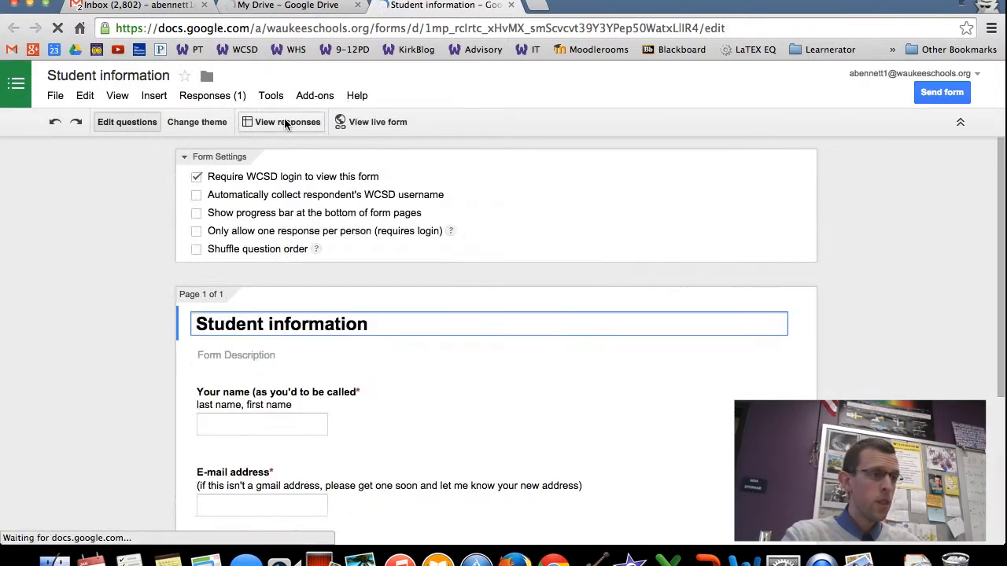
Open the responses spreadsheet and inspect the submitted name in B2 and e-mail in C2
{"action": "left_click", "coordinate": [286, 122]}
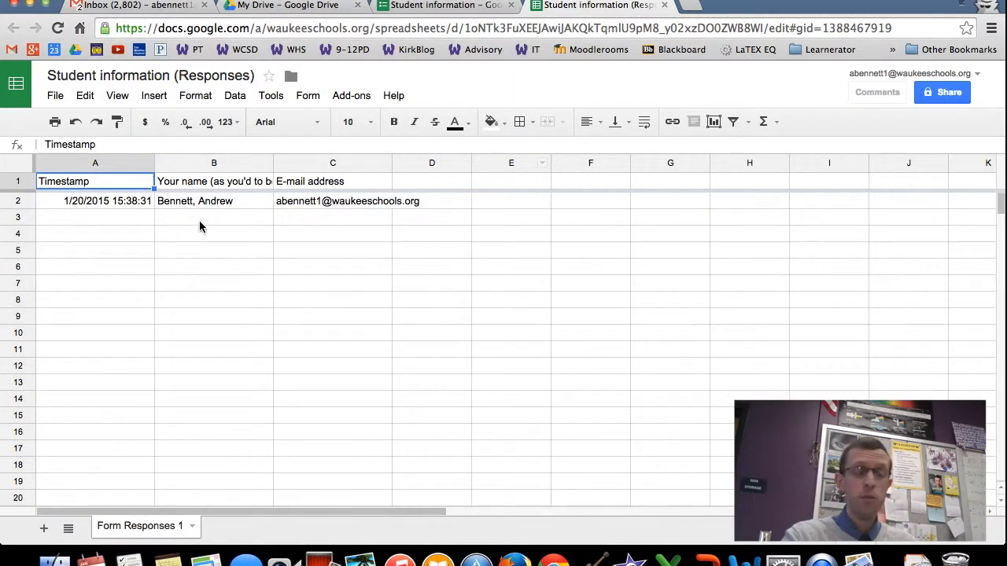
{"action": "left_click", "coordinate": [214, 200]}
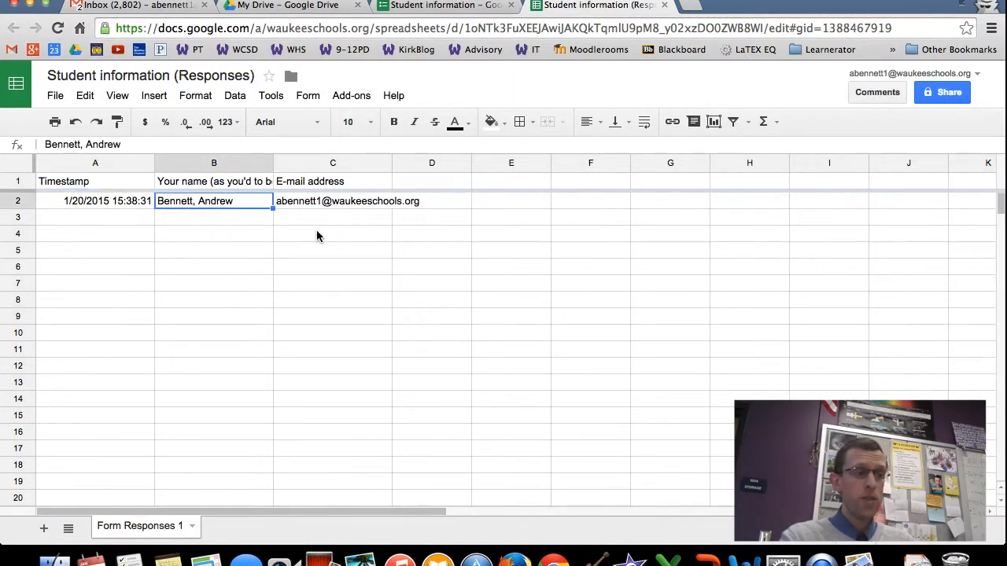
{"action": "left_click", "coordinate": [332, 200]}
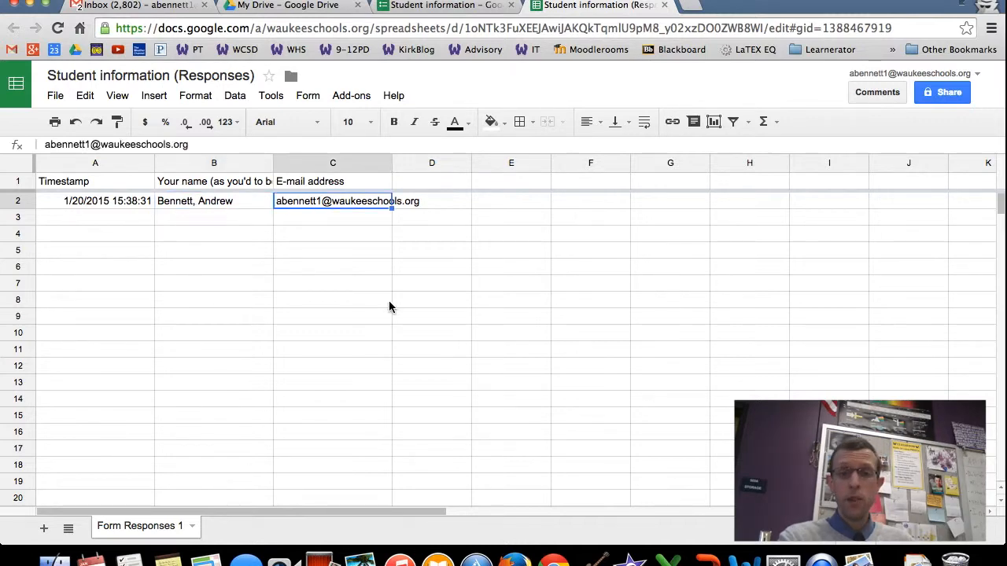